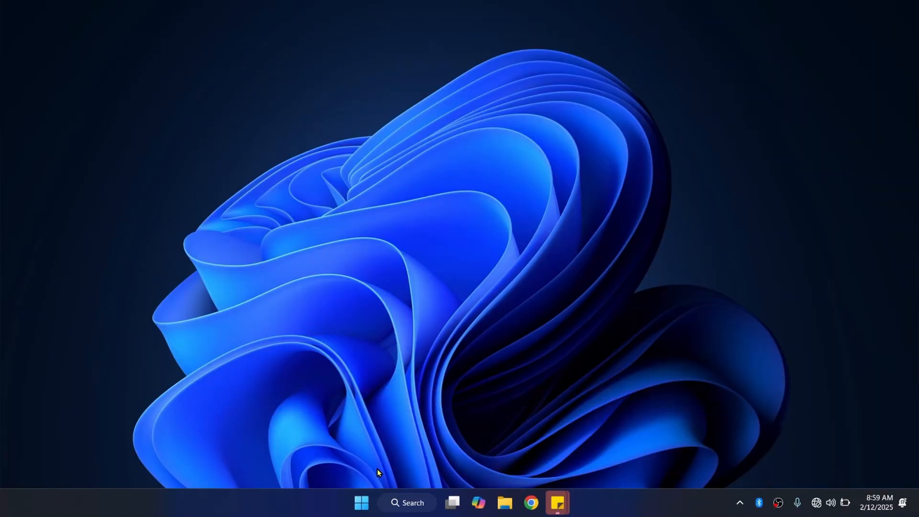
Launch Settings from Start and go to System > Projecting to this PC
{"action": "left_click", "coordinate": [361, 503]}
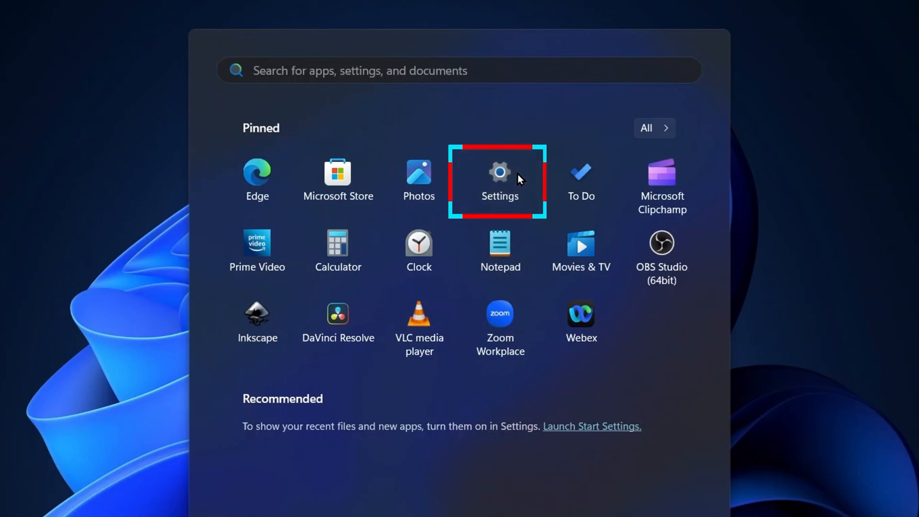
{"action": "left_click", "coordinate": [499, 176]}
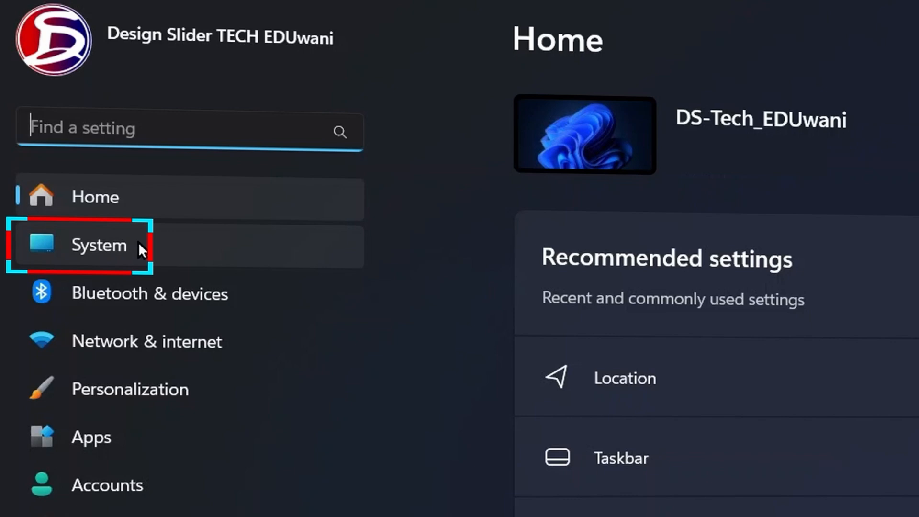
{"action": "left_click", "coordinate": [99, 245]}
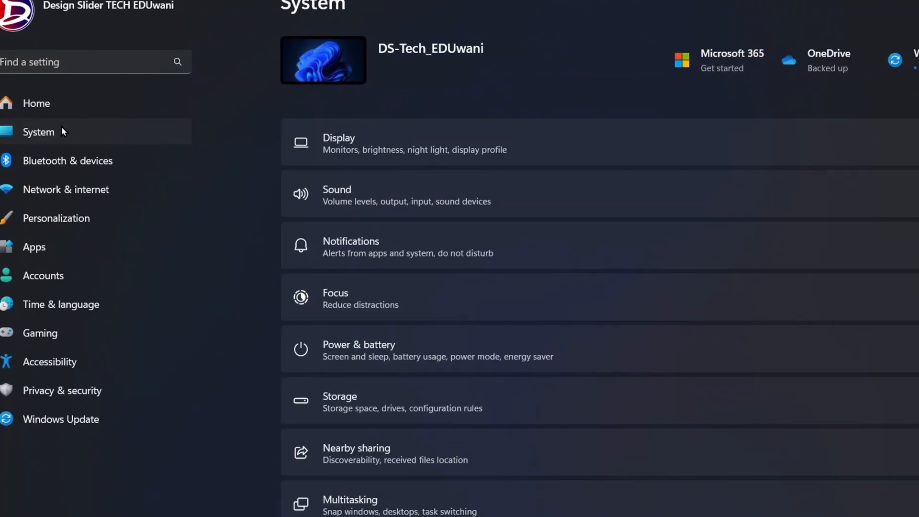
{"action": "scroll", "scroll_direction": "down", "scroll_amount": 3}
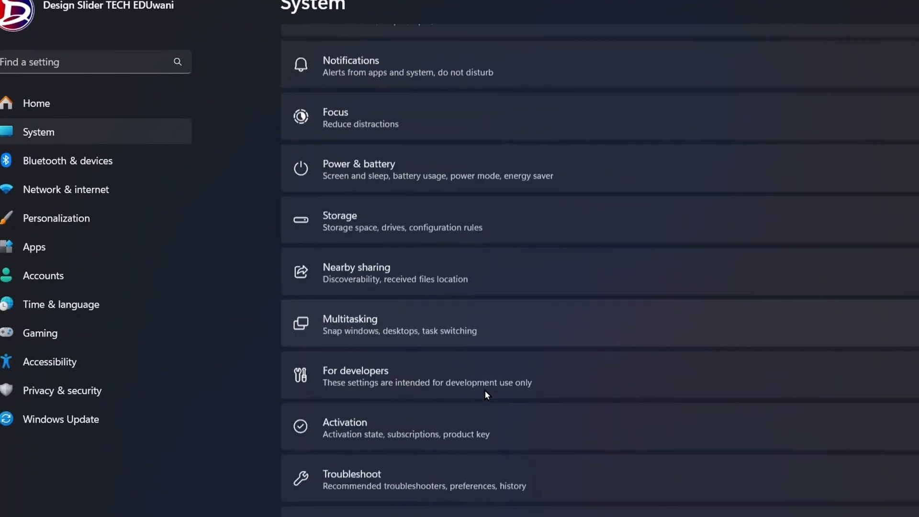
{"action": "scroll", "scroll_direction": "down", "scroll_amount": 3}
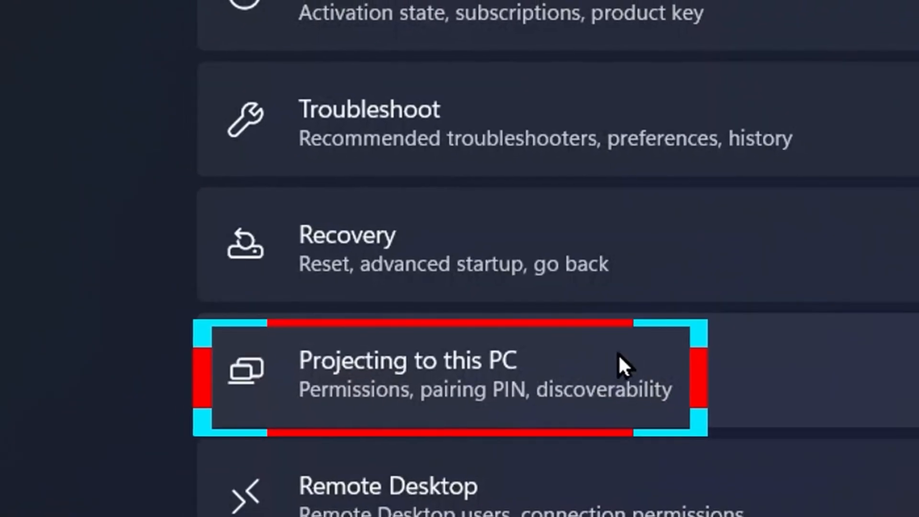
{"action": "left_click", "coordinate": [411, 375]}
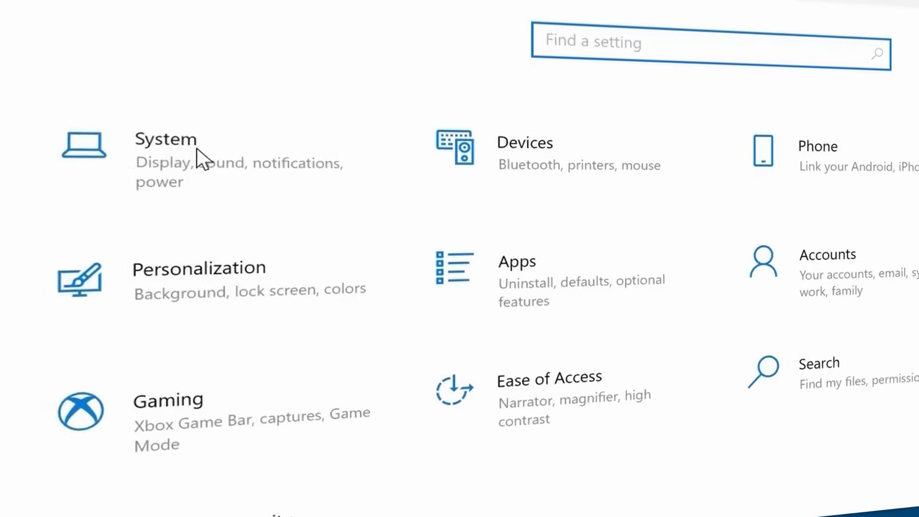
Go to System > Projecting to this PC in Windows 10 Settings
{"action": "left_click", "coordinate": [166, 139]}
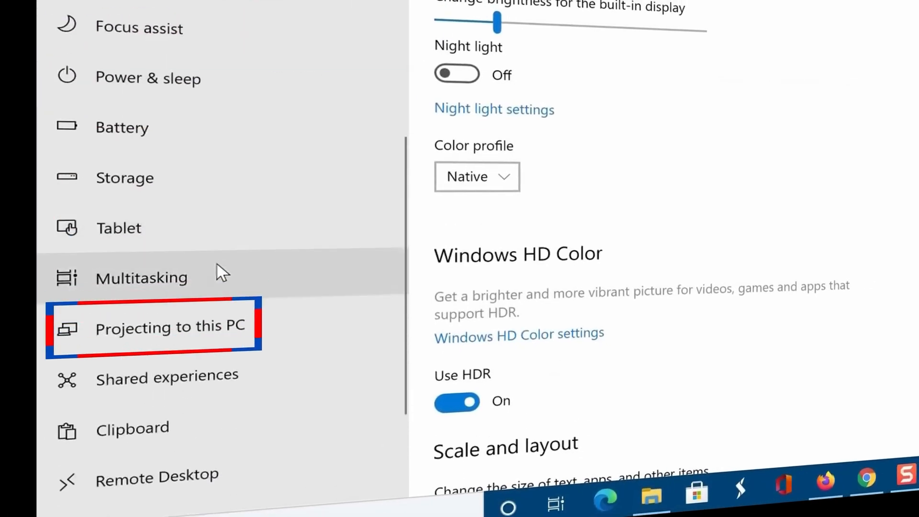
{"action": "left_click", "coordinate": [170, 327]}
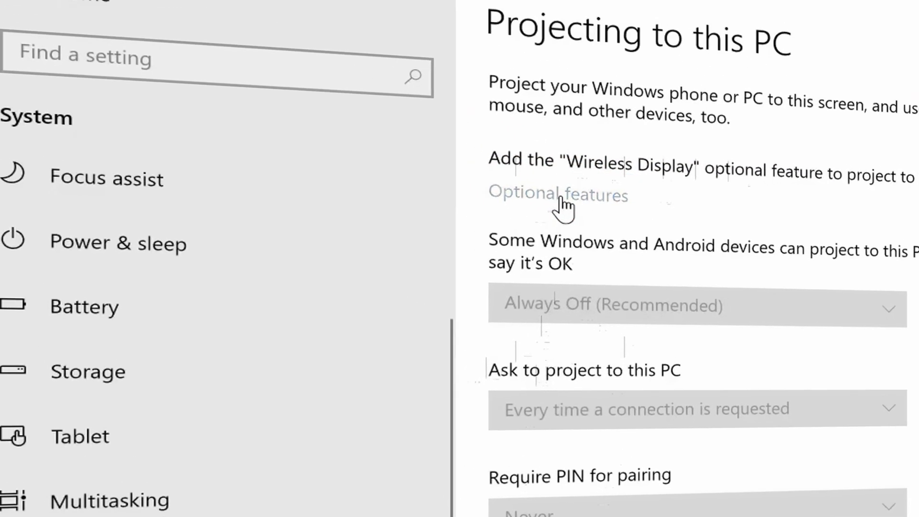
Add the Wireless Display optional feature and start its installation
{"action": "left_click", "coordinate": [557, 195]}
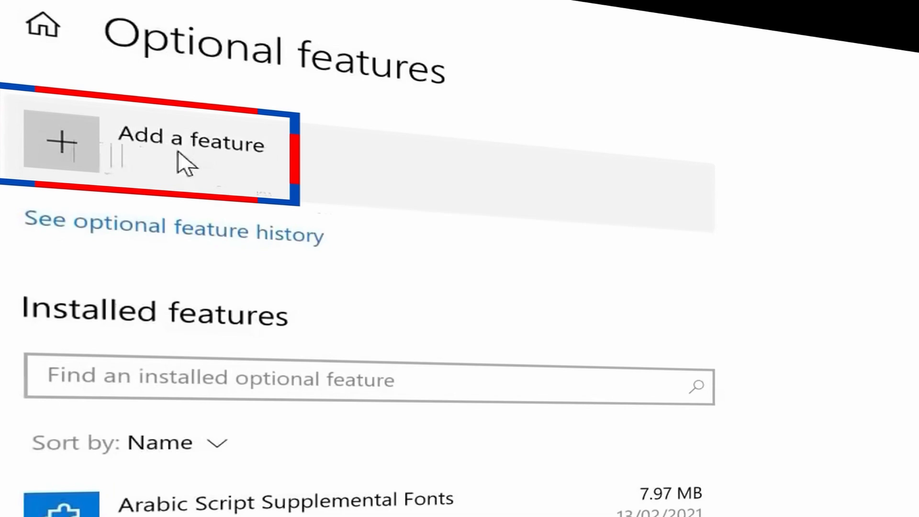
{"action": "left_click", "coordinate": [170, 144]}
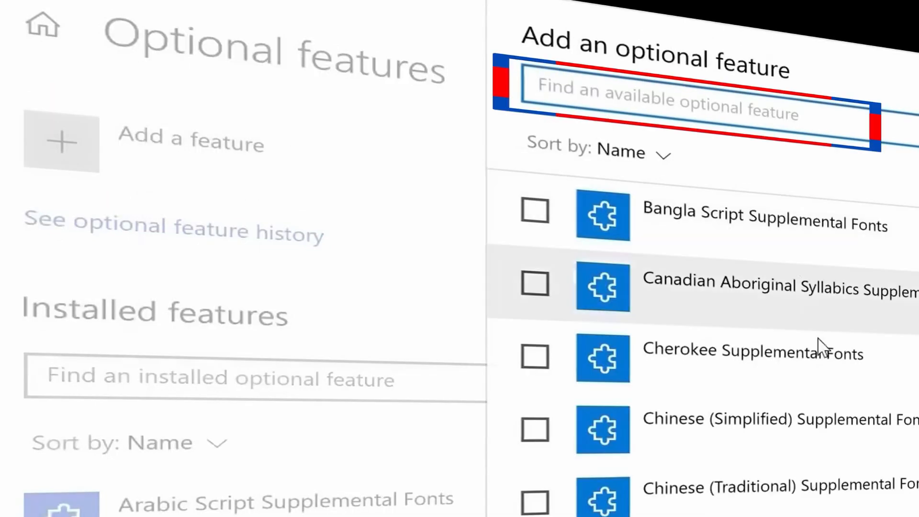
{"action": "scroll", "scroll_direction": "down", "scroll_amount": 3}
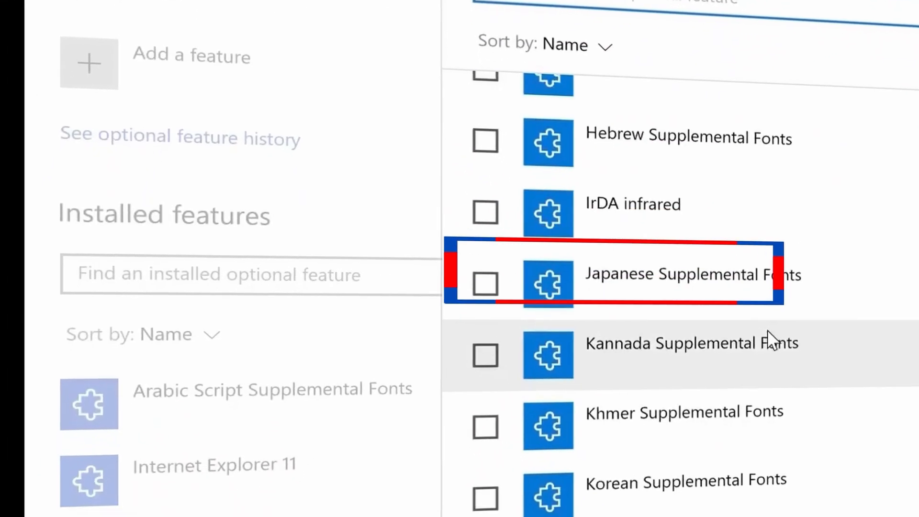
{"action": "scroll", "scroll_direction": "down", "scroll_amount": 3}
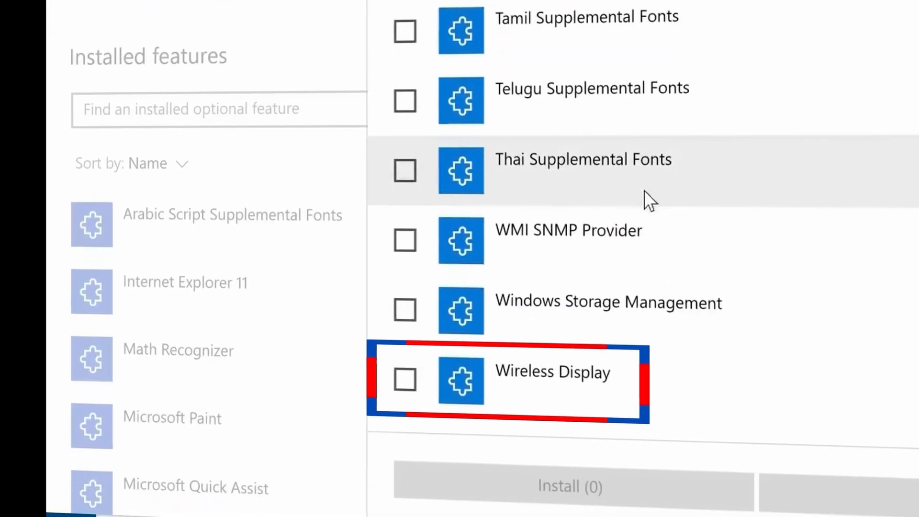
{"action": "left_click", "coordinate": [405, 380]}
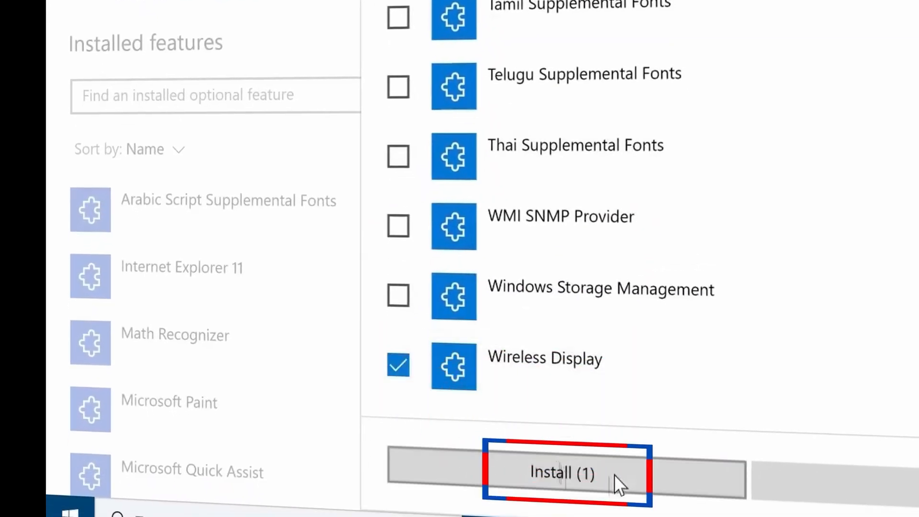
{"action": "left_click", "coordinate": [562, 473]}
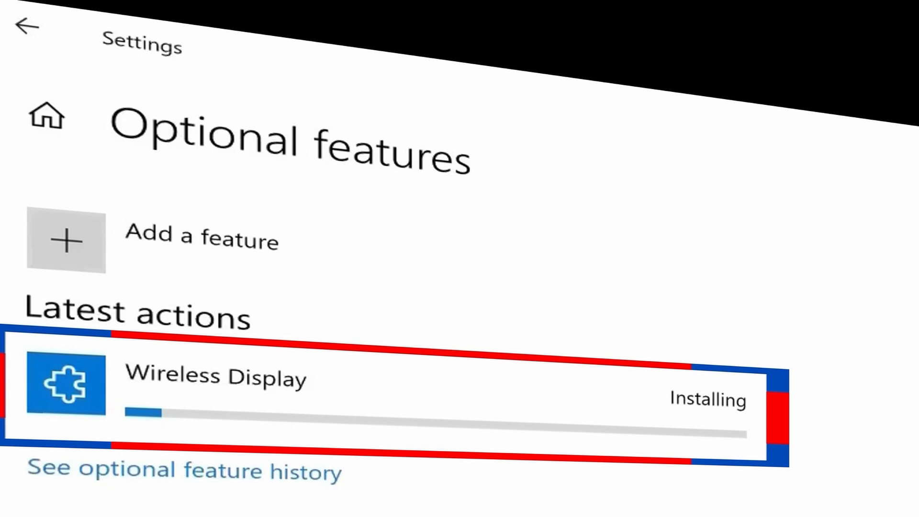
{"action": "left_click", "coordinate": [27, 30]}
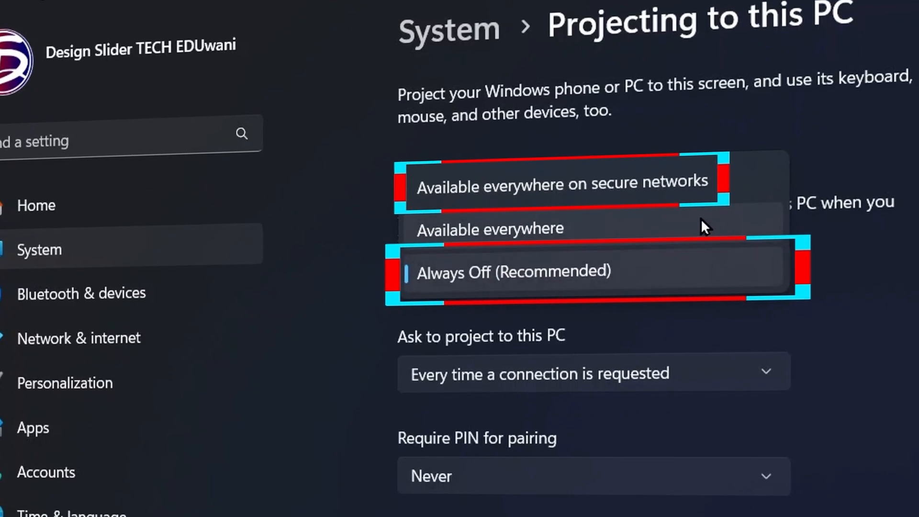
Set projection to 'Available everywhere on secure networks' and turn off the plugged-in-only restriction
{"action": "left_click", "coordinate": [561, 183]}
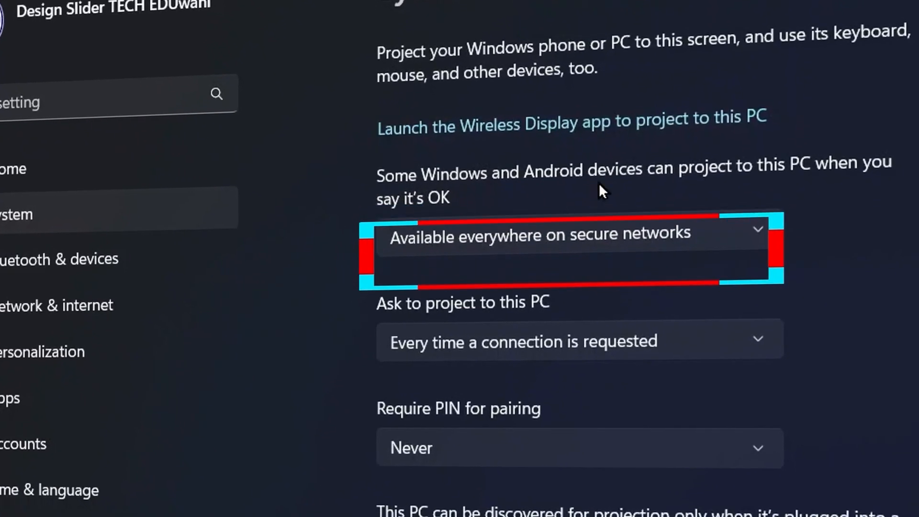
{"action": "scroll", "scroll_direction": "down", "scroll_amount": 3}
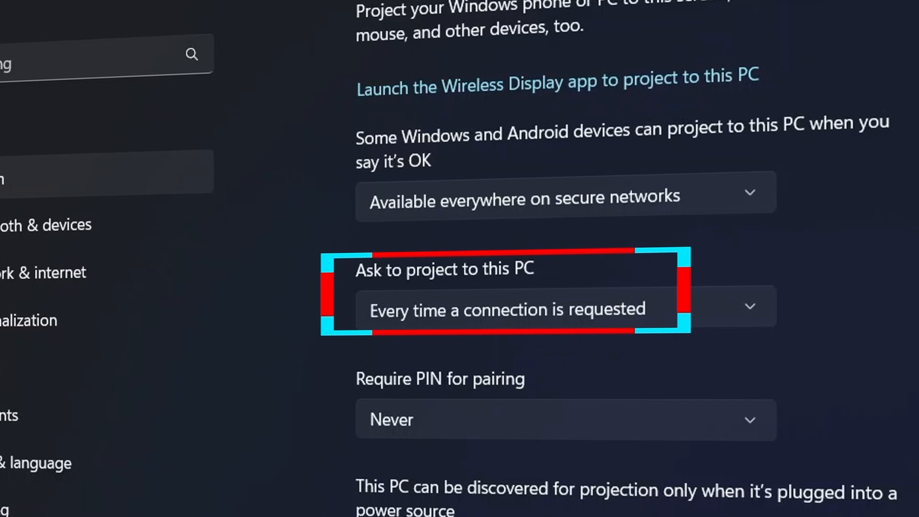
{"action": "scroll", "scroll_direction": "up", "scroll_amount": 3}
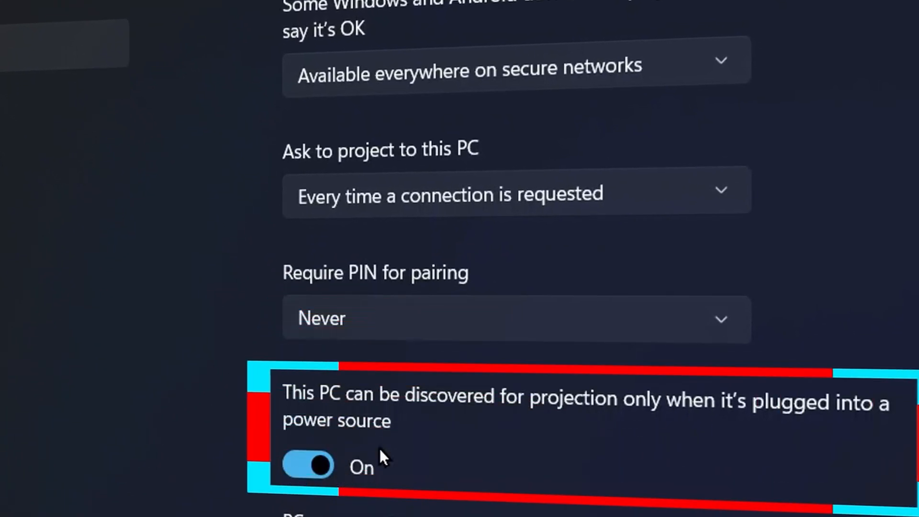
{"action": "mouse_move", "coordinate": [666, 426]}
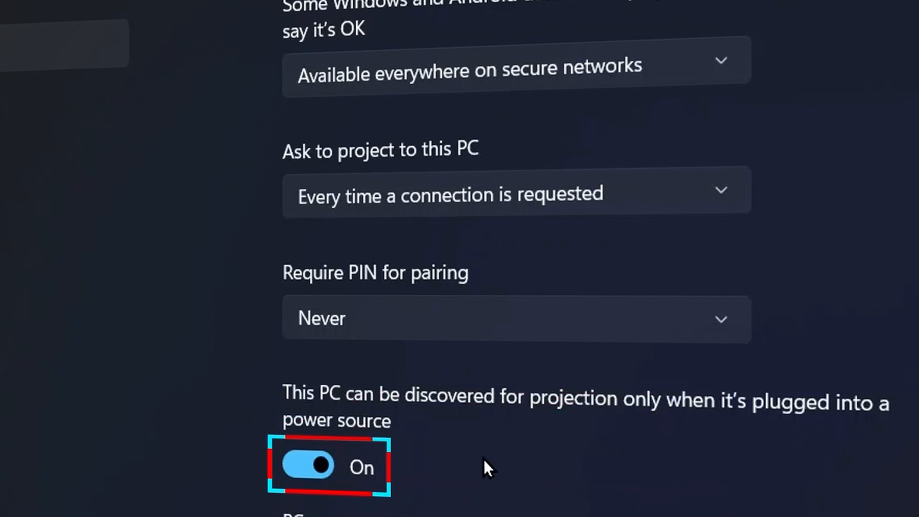
{"action": "left_click", "coordinate": [308, 466]}
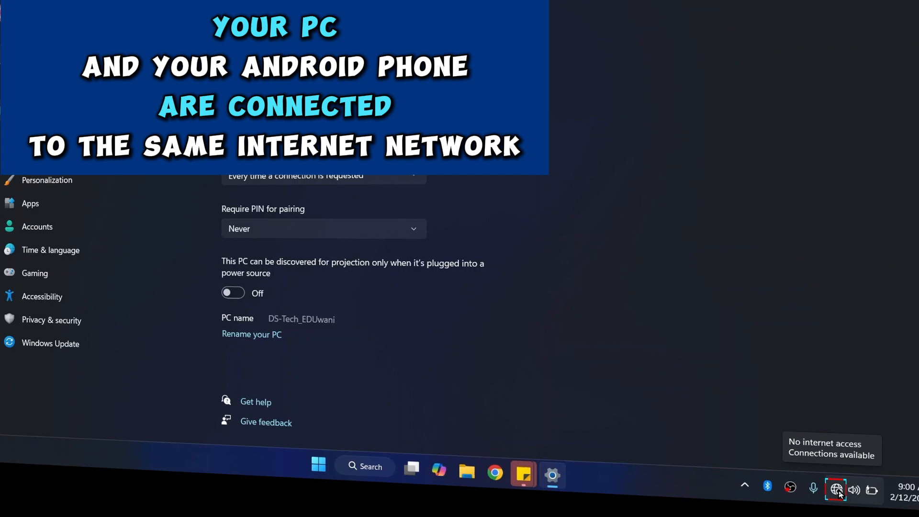
{"action": "left_click", "coordinate": [835, 488]}
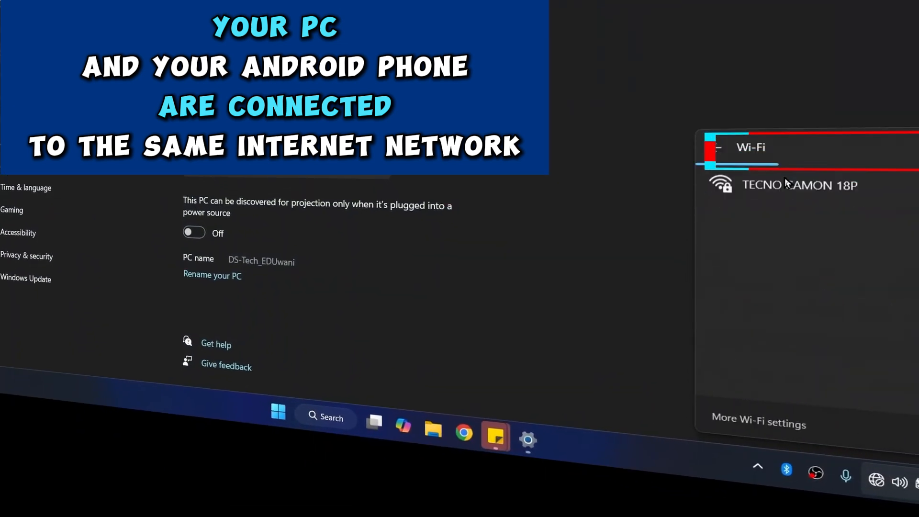
{"action": "left_click", "coordinate": [799, 185]}
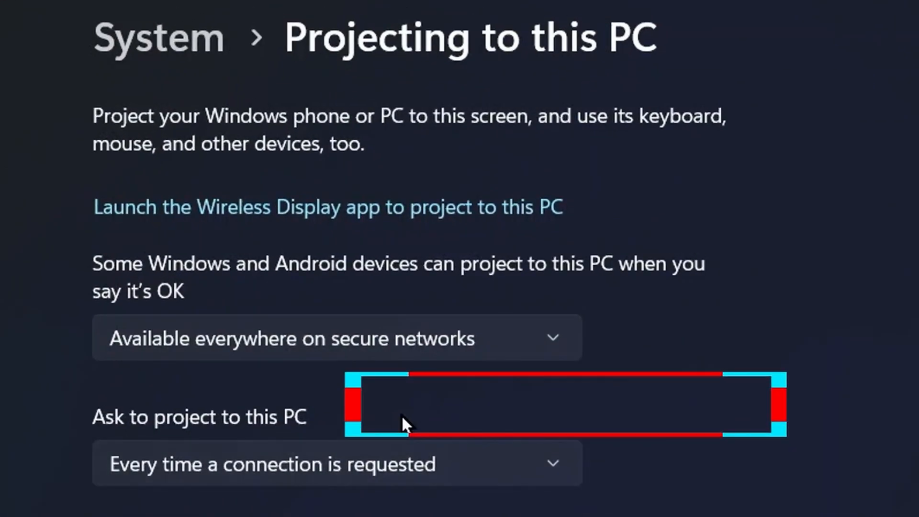
{"action": "mouse_move", "coordinate": [442, 216]}
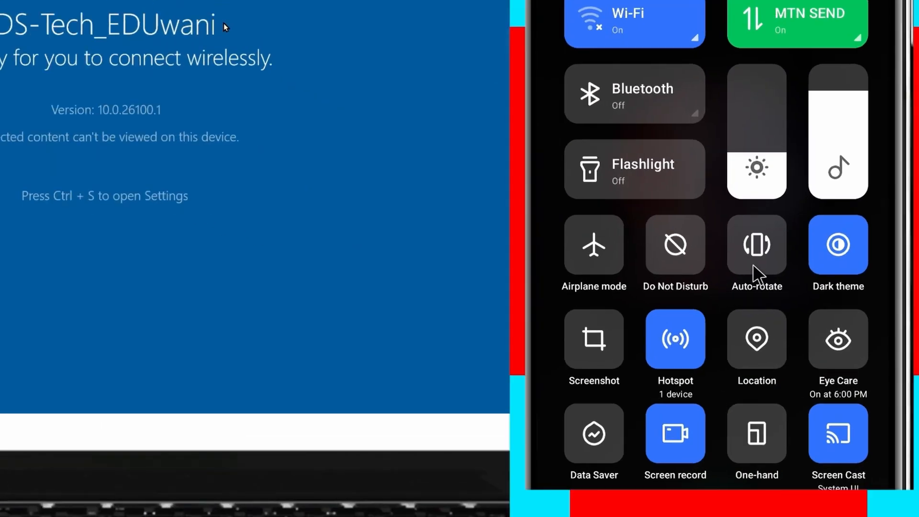
Turn on Auto-rotate and Location in Quick Settings, then cast the screen to the PC
{"action": "left_click", "coordinate": [757, 245]}
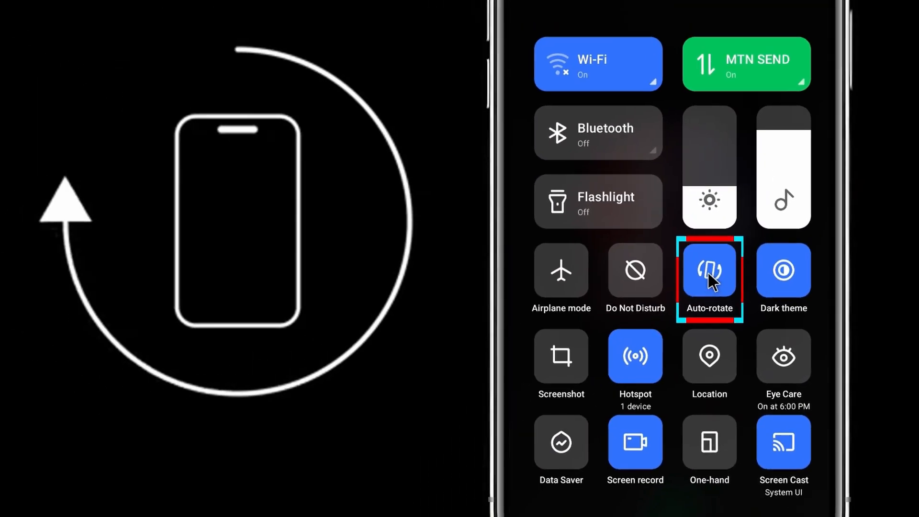
{"action": "left_click", "coordinate": [710, 270]}
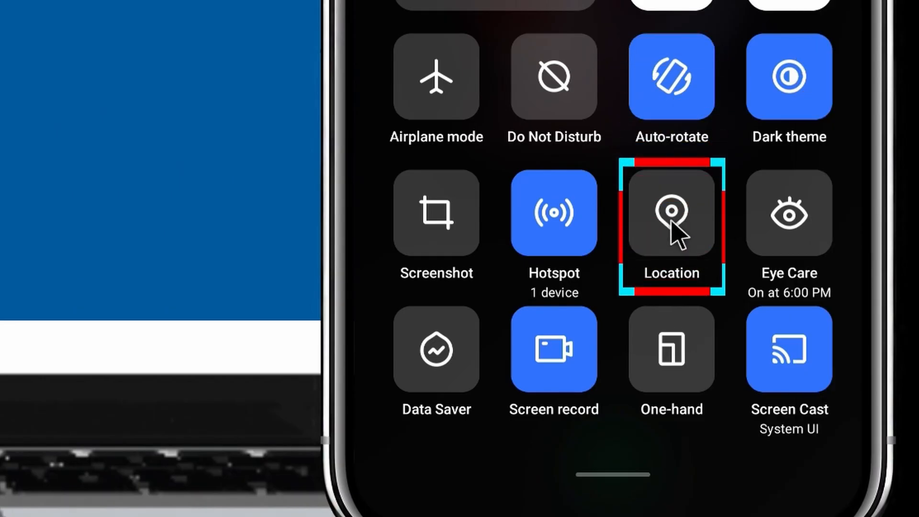
{"action": "left_click", "coordinate": [671, 213]}
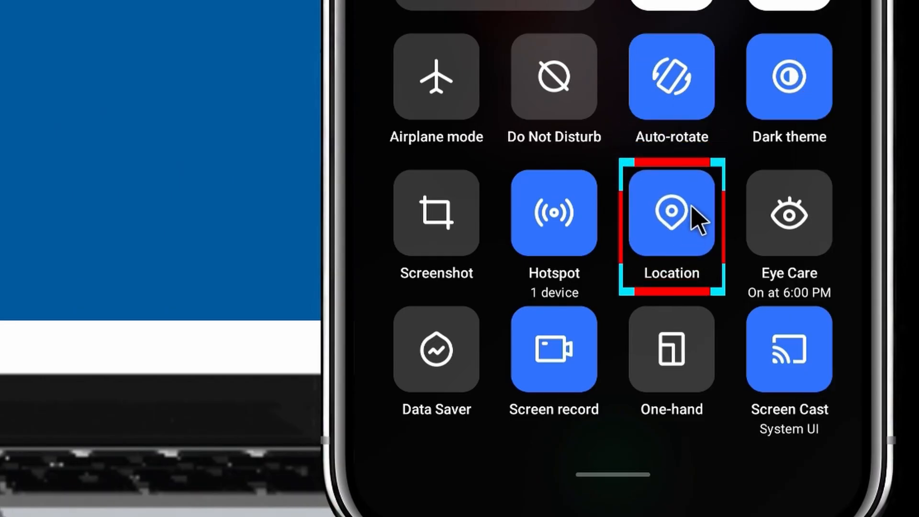
{"action": "left_click", "coordinate": [671, 212]}
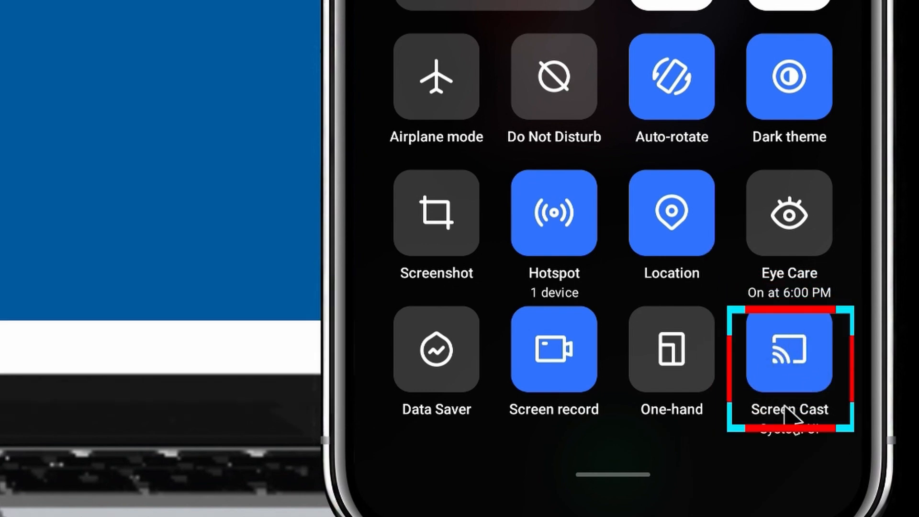
{"action": "left_click", "coordinate": [789, 352]}
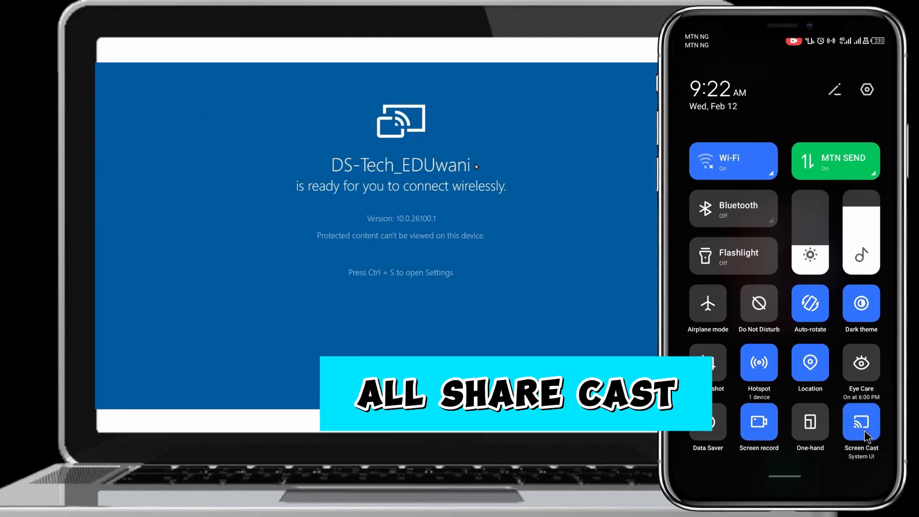
{"action": "left_click", "coordinate": [862, 423]}
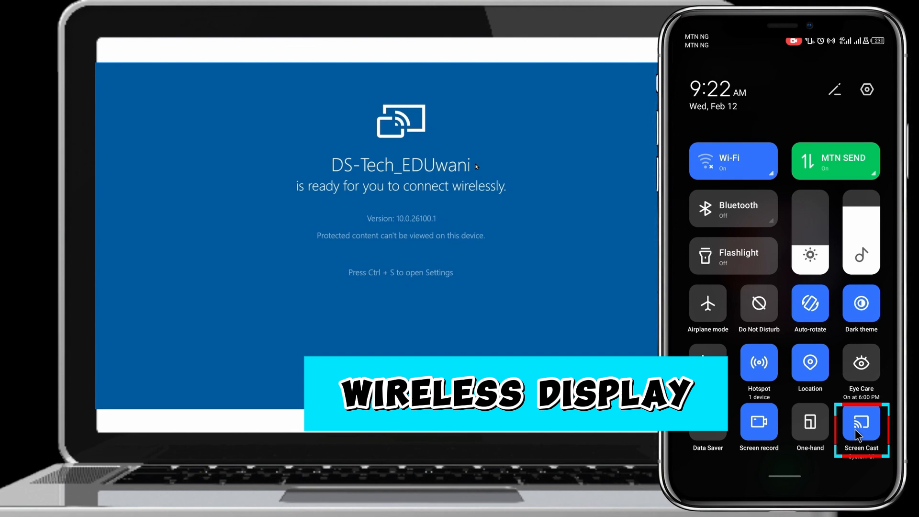